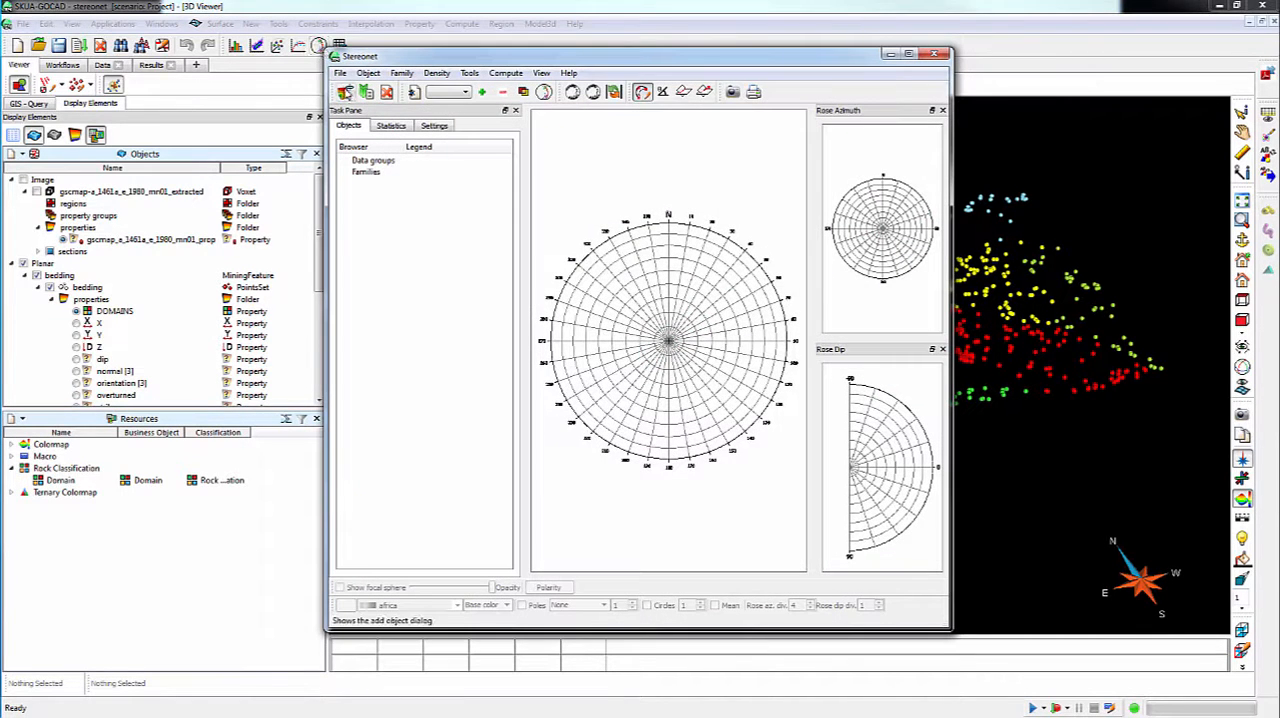
mouse_move(345, 92)
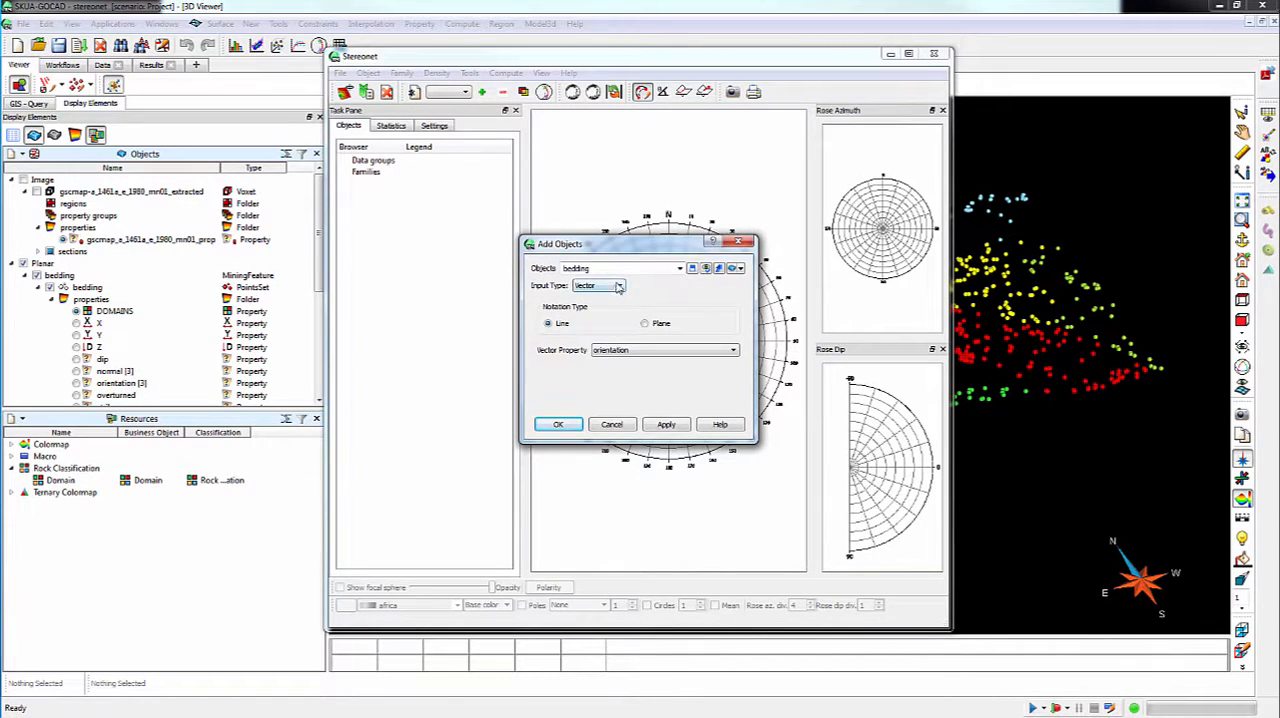
Step: Plot bedding as poles using Two Angles input, Plane notation, strike and dip properties
left_click(619, 285)
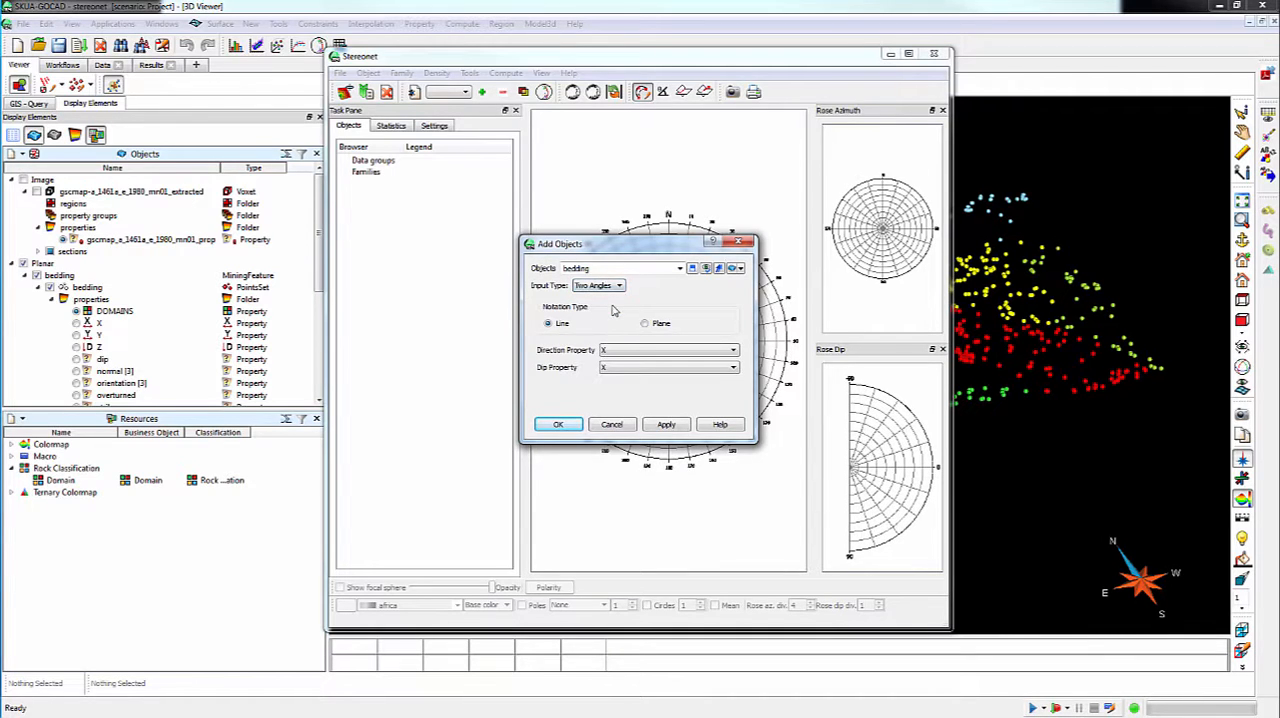
mouse_move(648, 315)
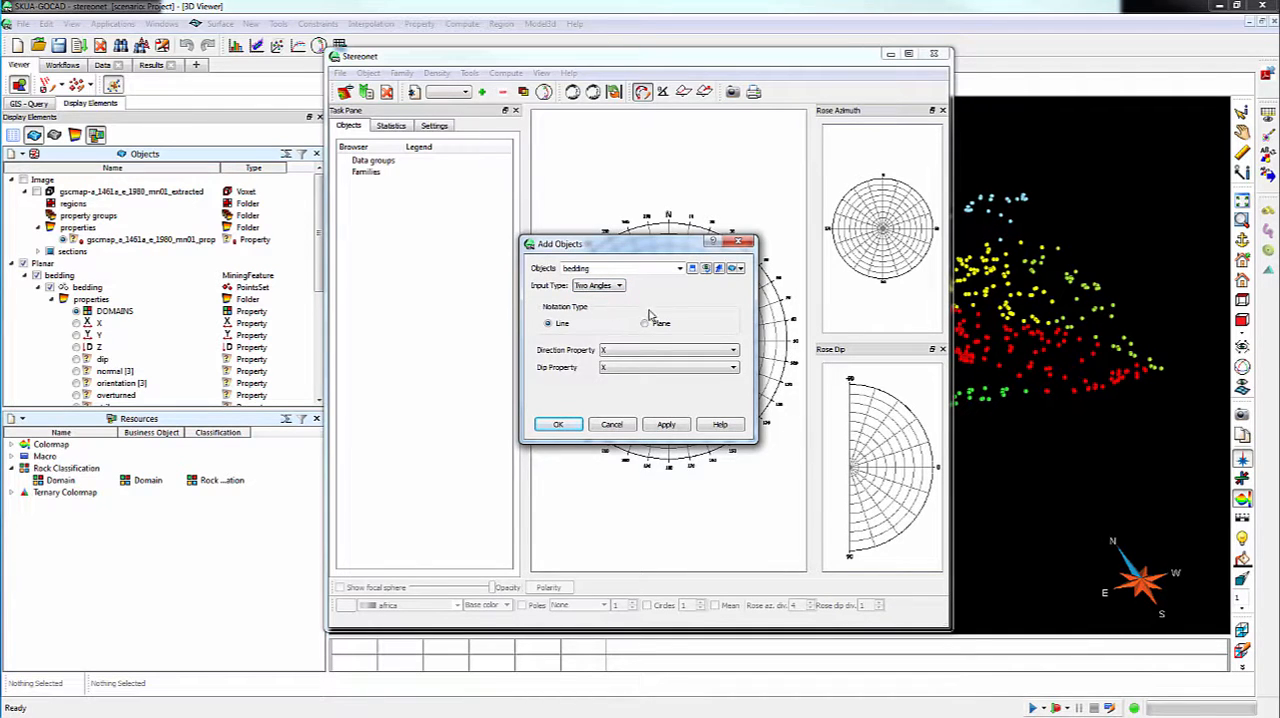
left_click(646, 322)
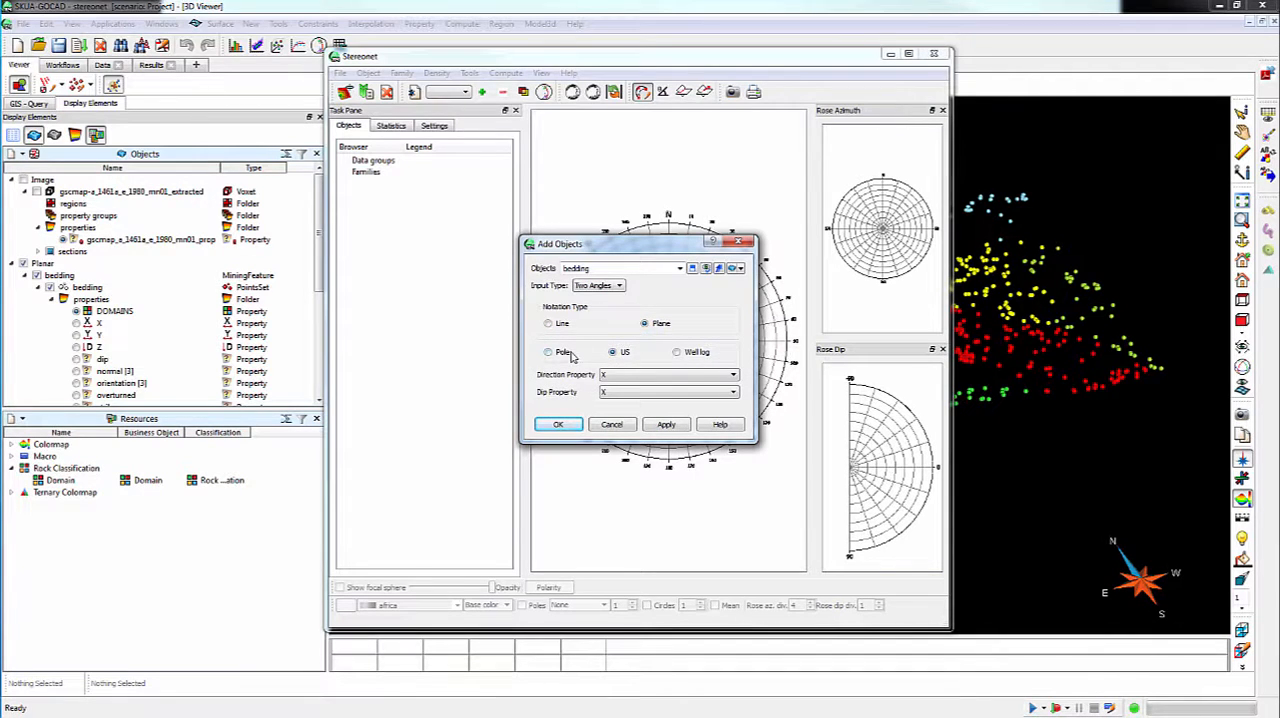
mouse_move(562, 352)
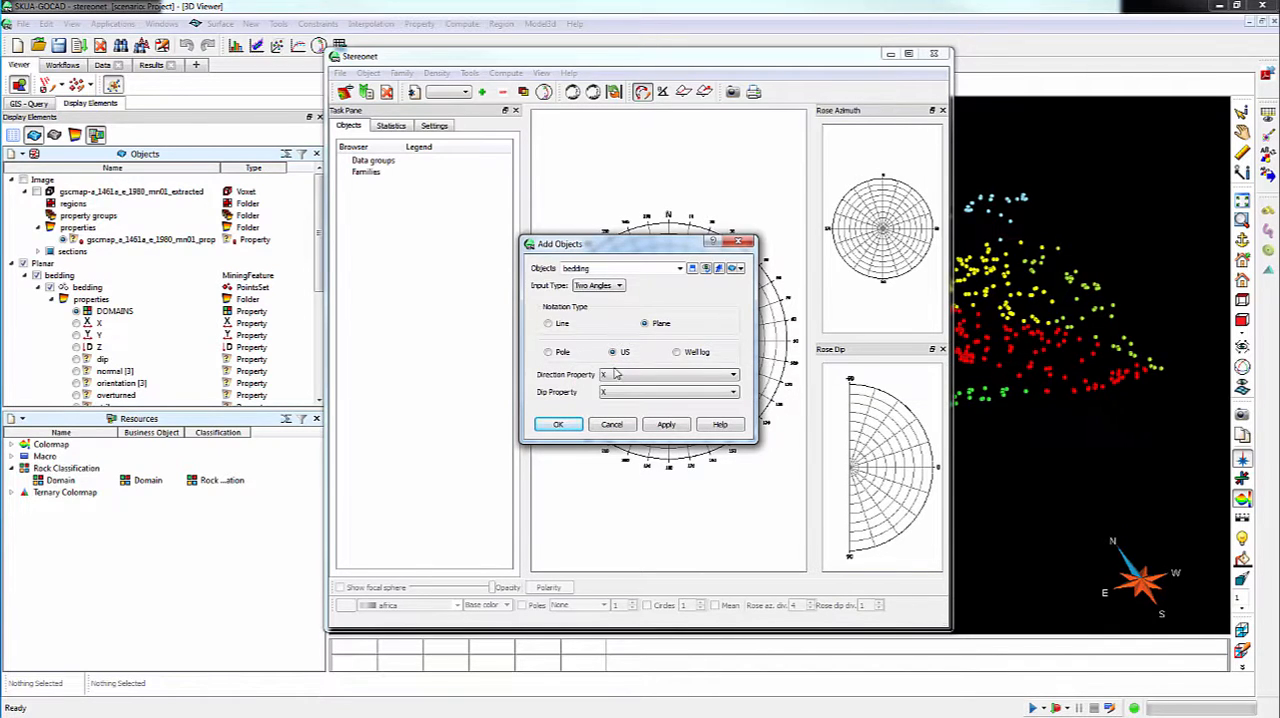
left_click(733, 391)
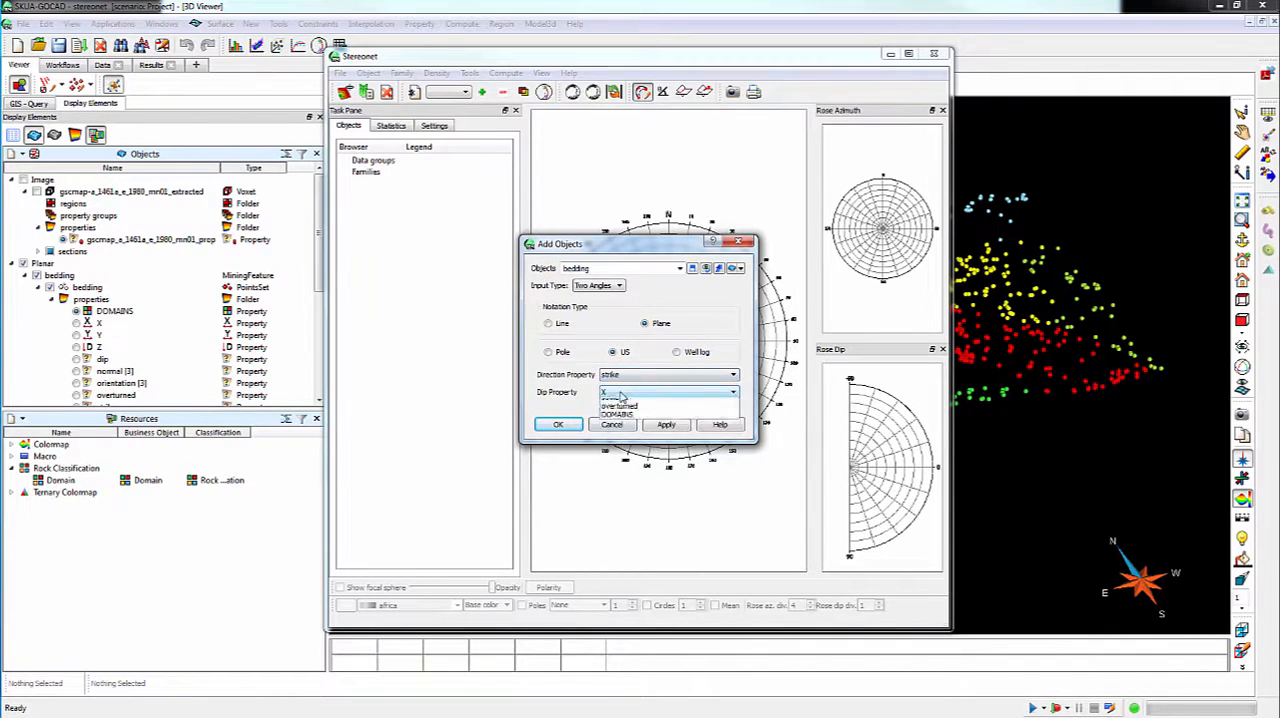
left_click(558, 424)
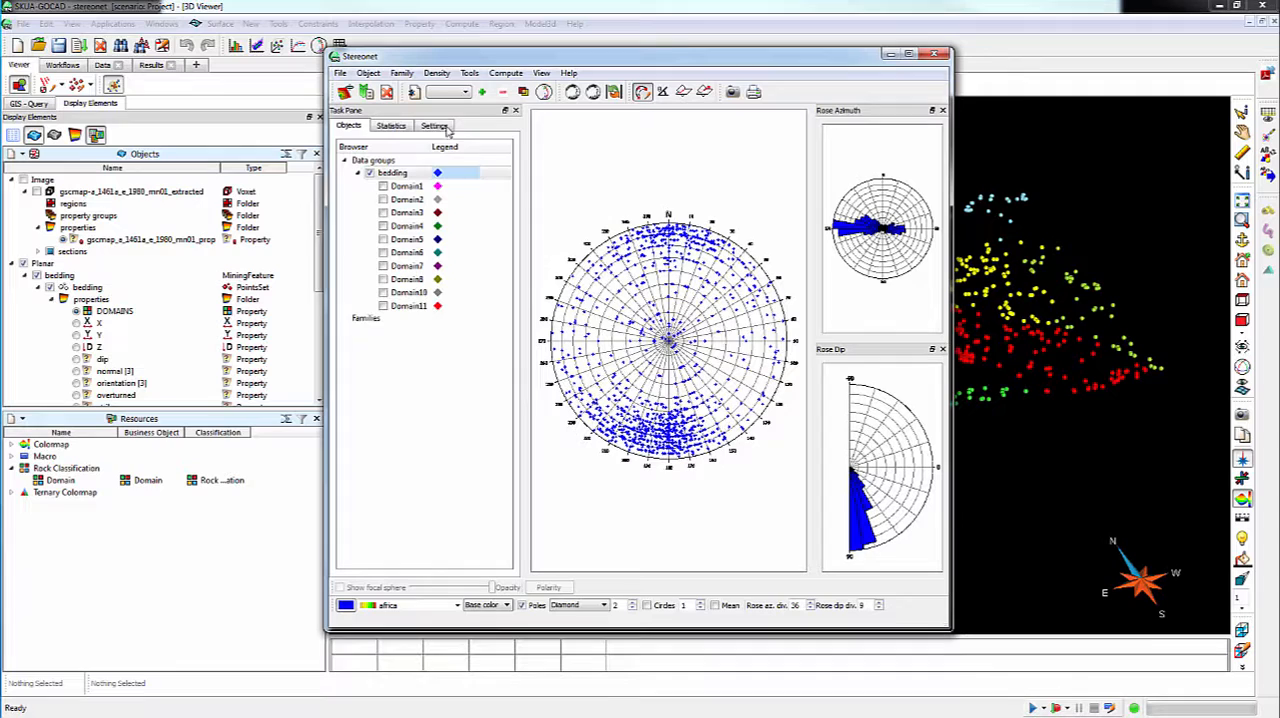
Step: Turn off Polar view and set pole selection to Polygon in stereonet settings
left_click(435, 125)
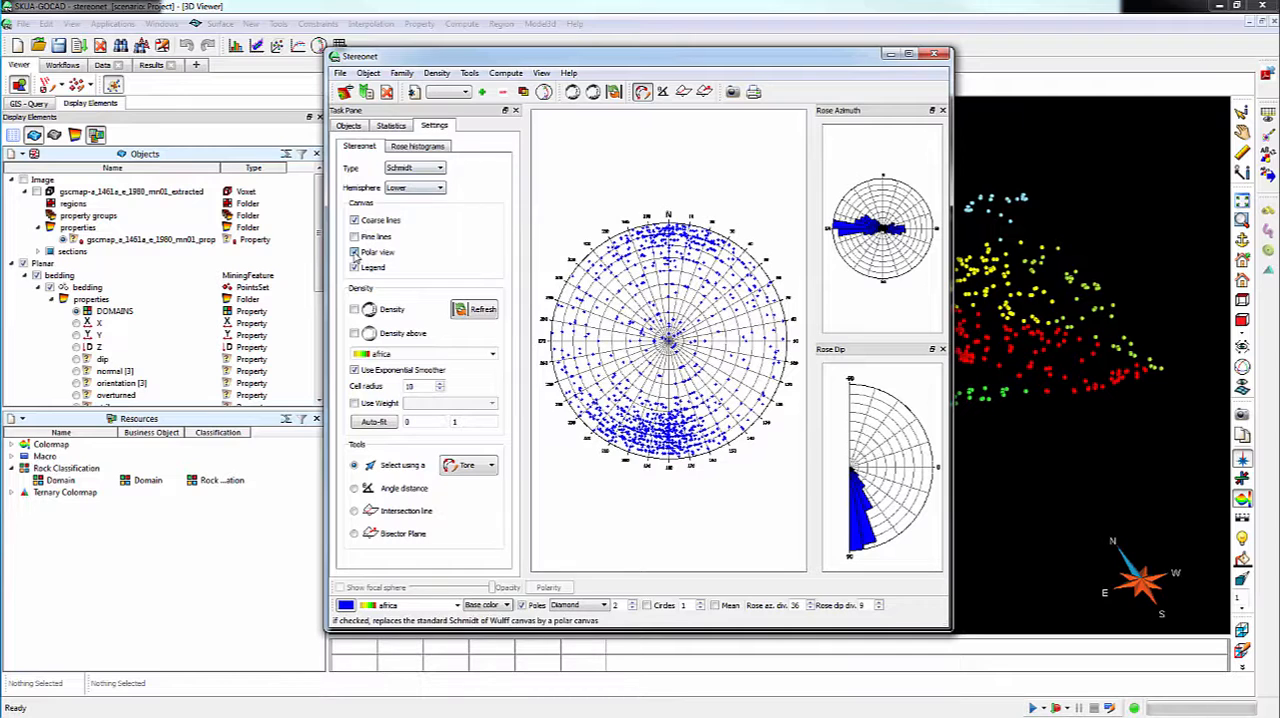
left_click(355, 252)
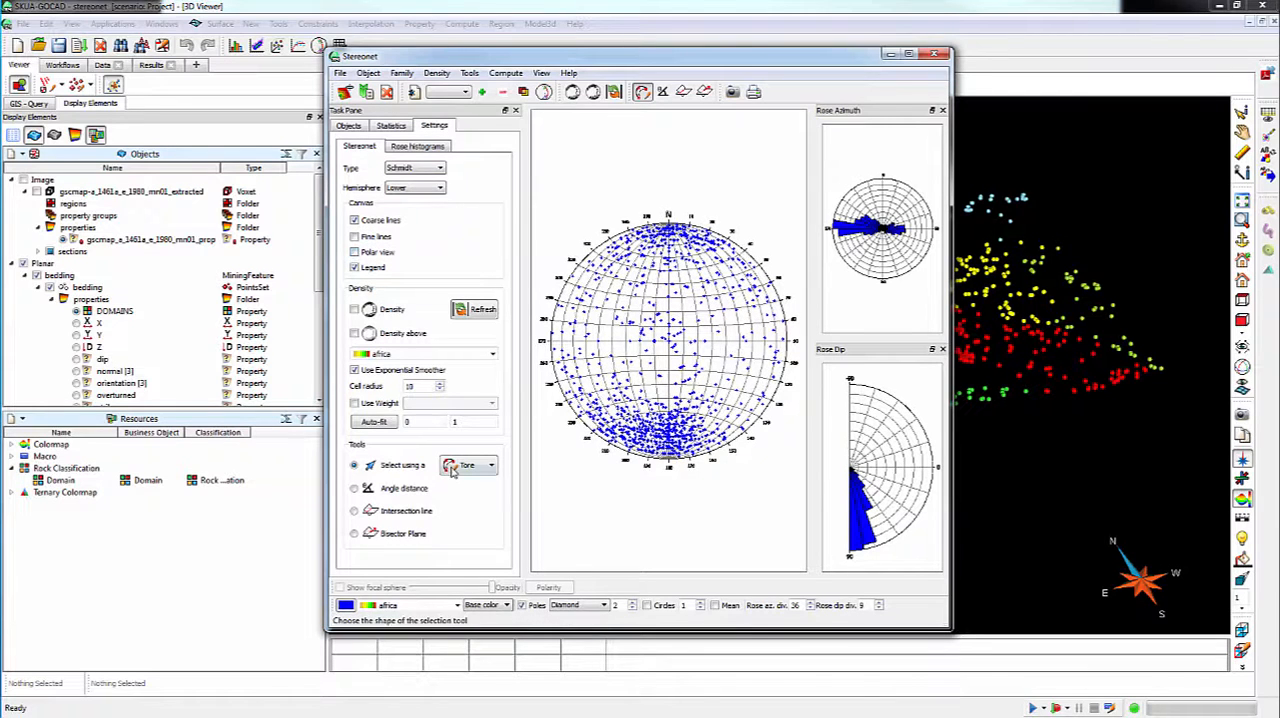
left_click(490, 464)
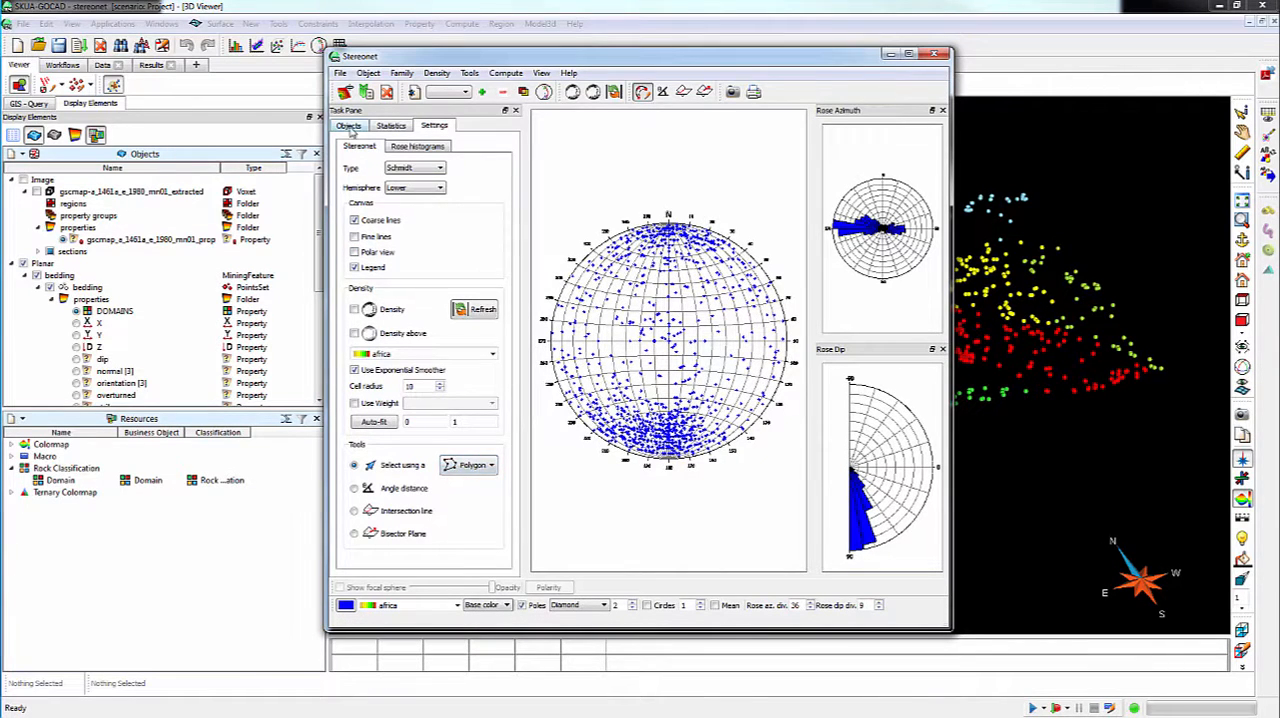
left_click(348, 125)
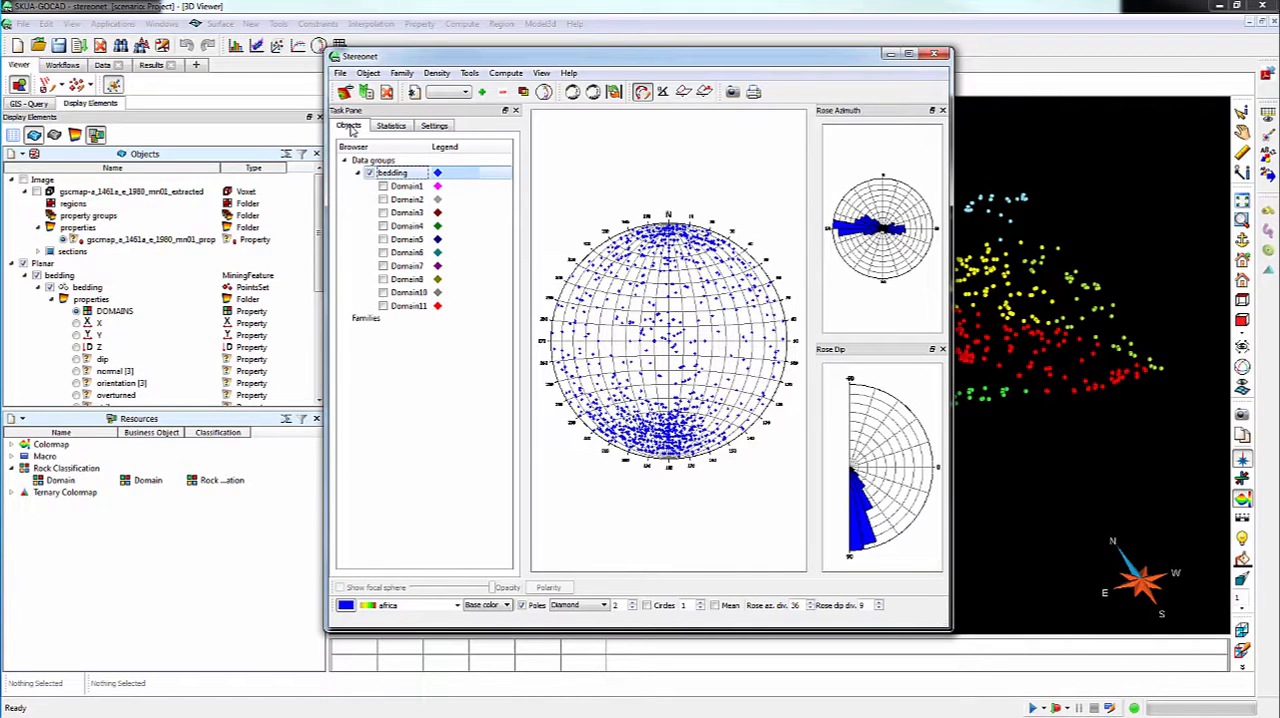
mouse_move(353, 150)
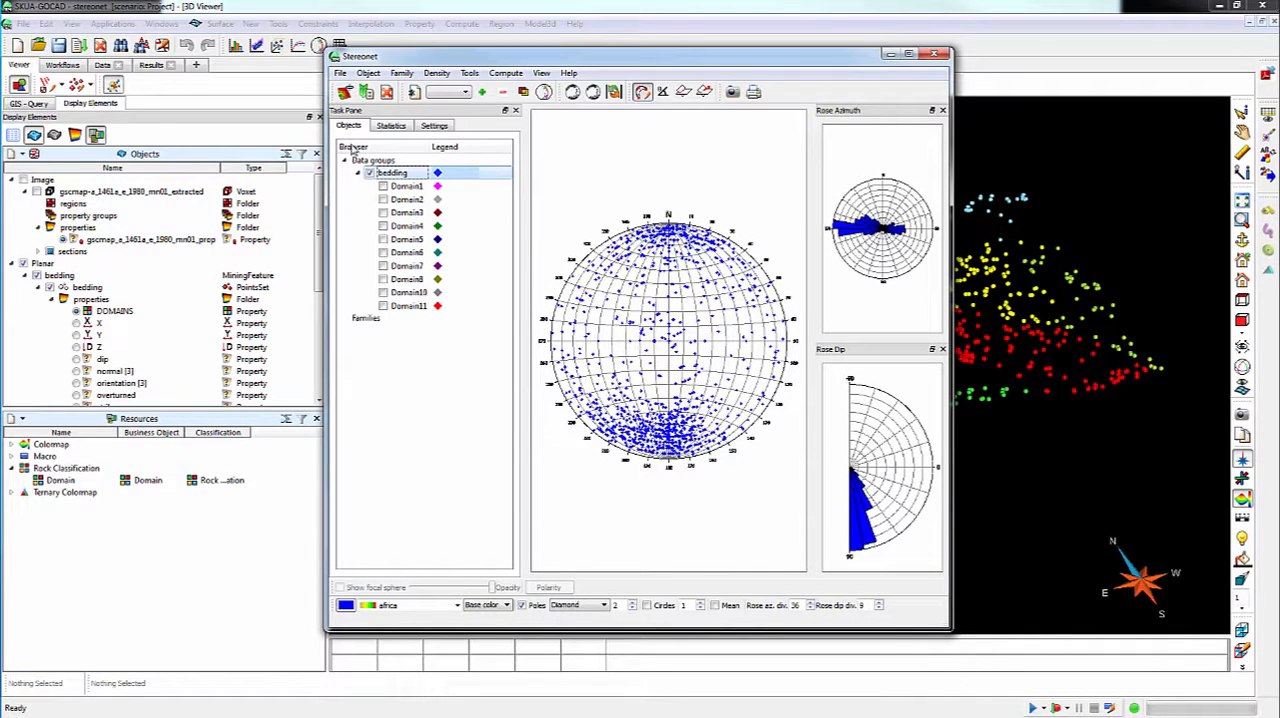
Step: Swap bedding for Domain4 in the plotted groups and enable the Mean plane
left_click(406, 225)
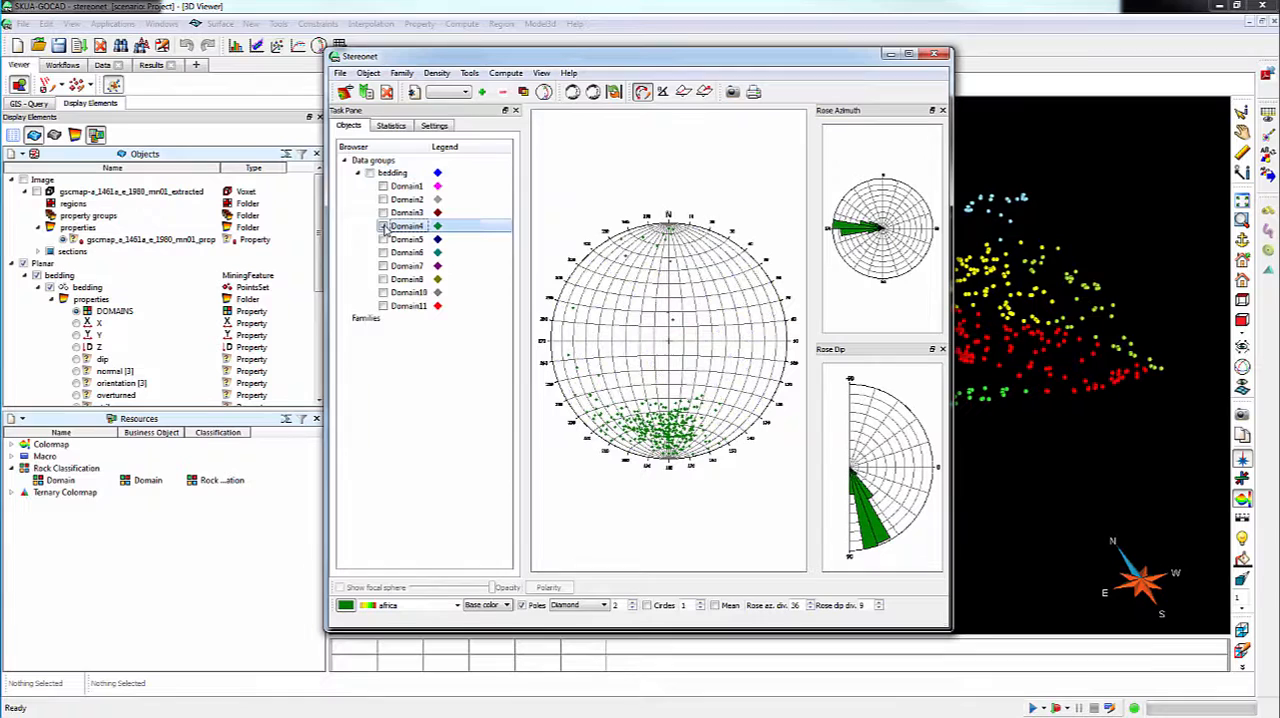
left_click(383, 225)
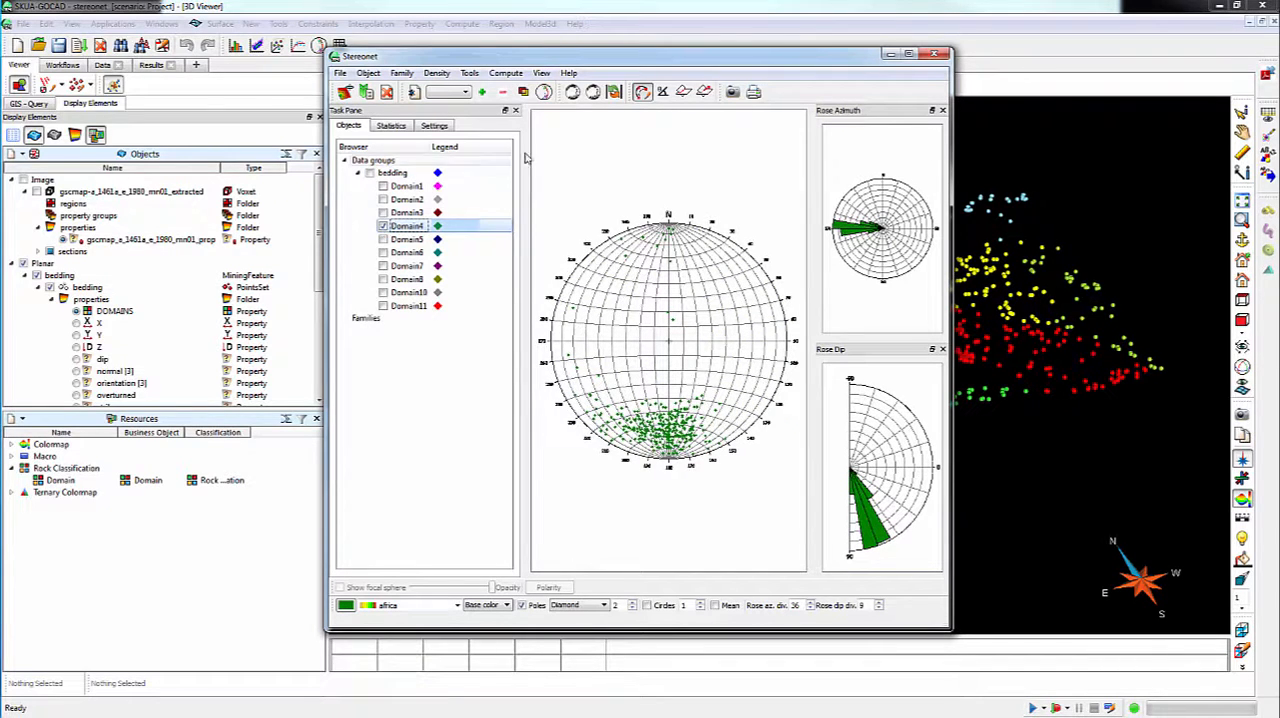
mouse_move(613, 92)
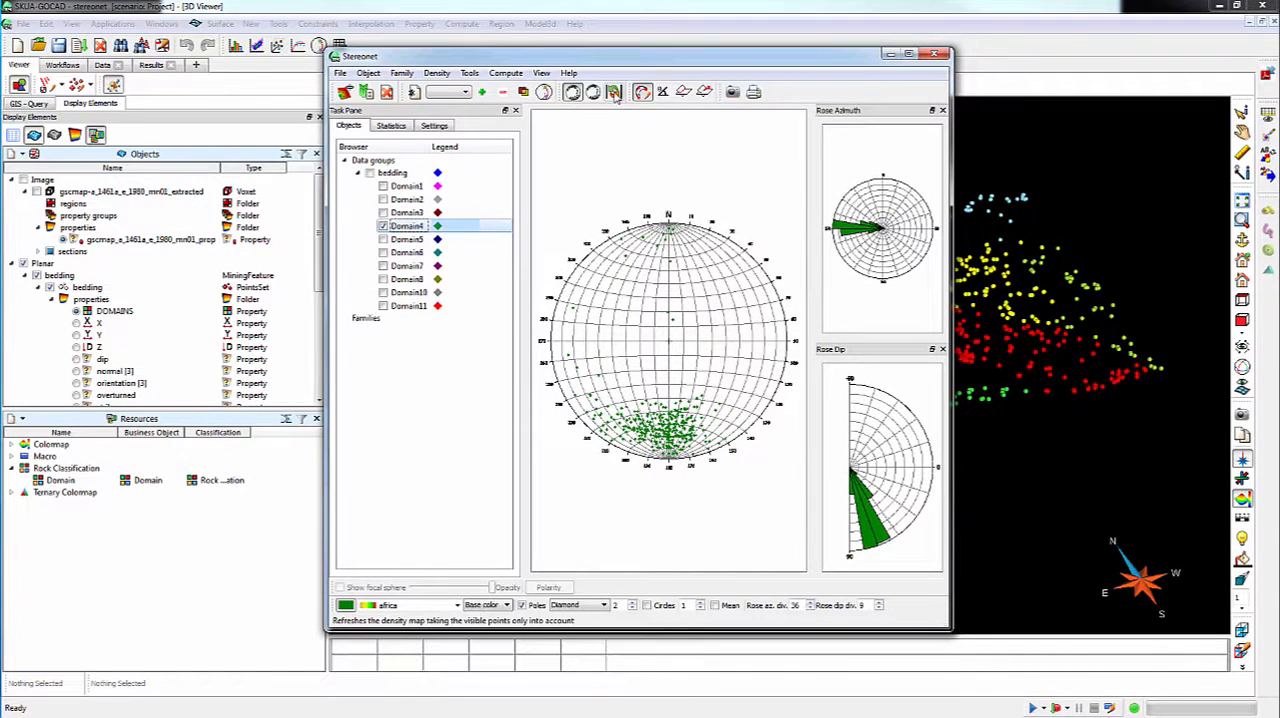
left_click(612, 92)
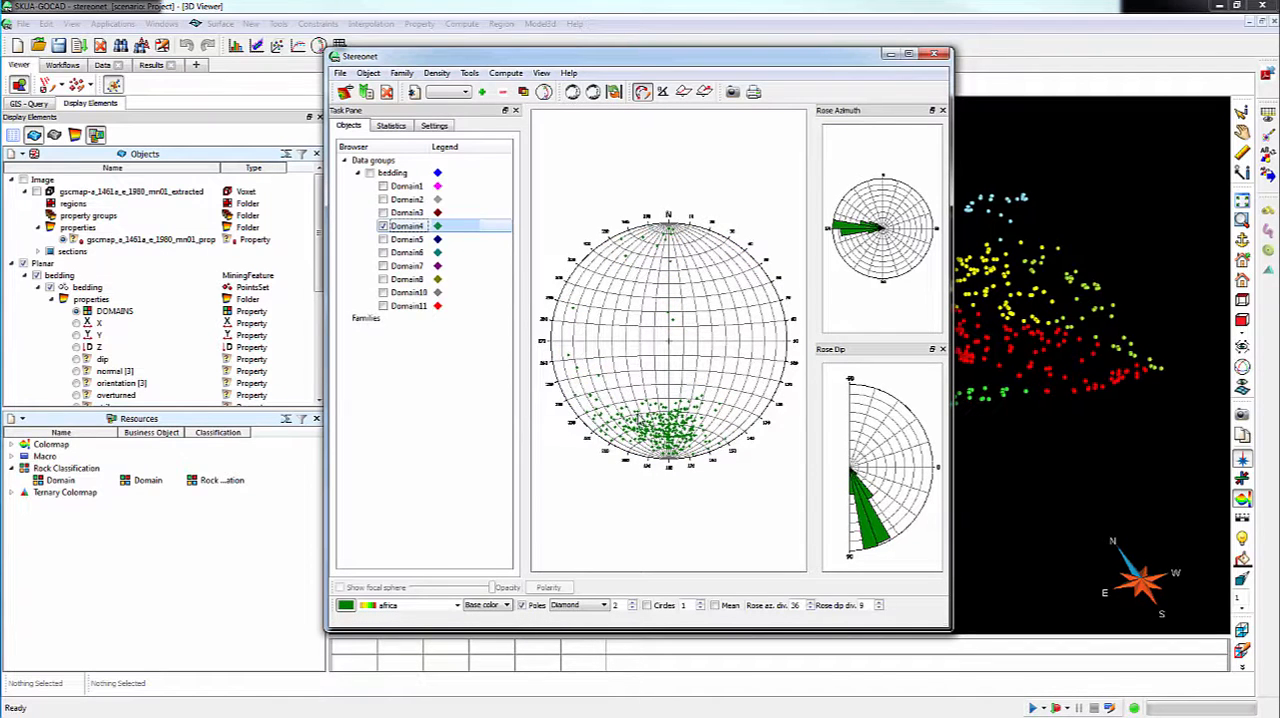
mouse_move(715, 612)
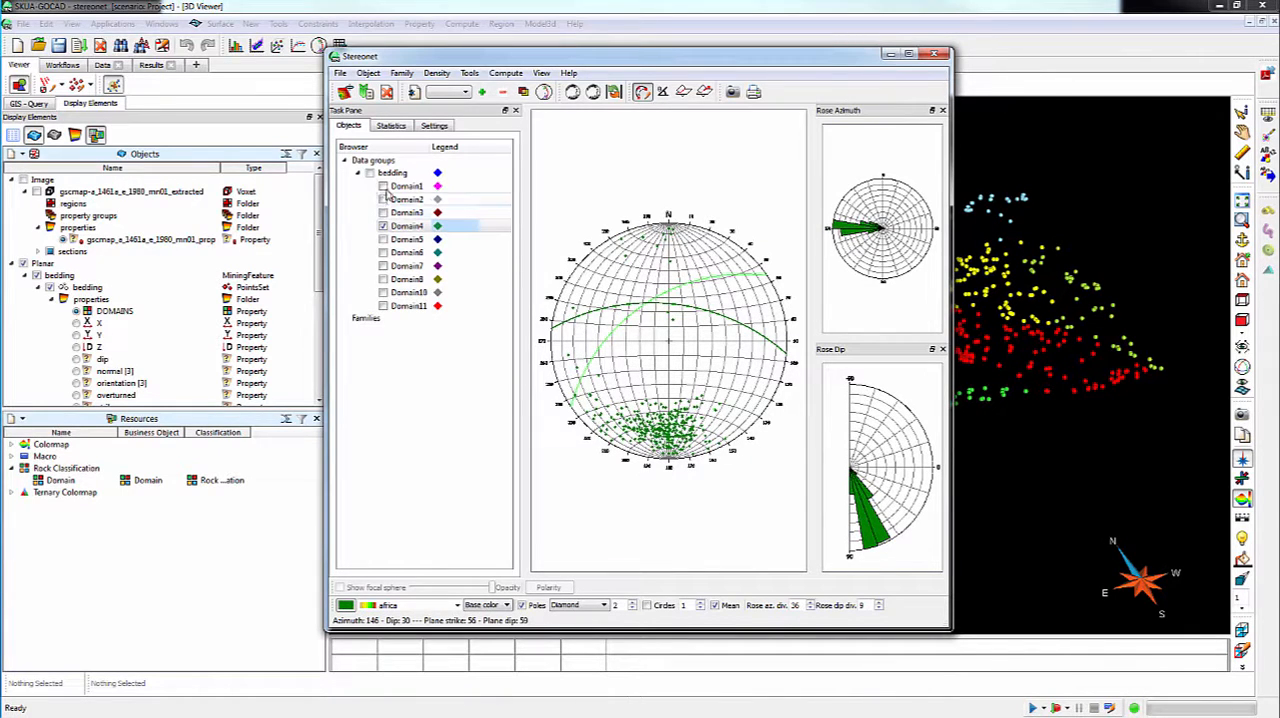
Step: Check Domain1 so its poles join Domain4's on the stereonet
left_click(406, 186)
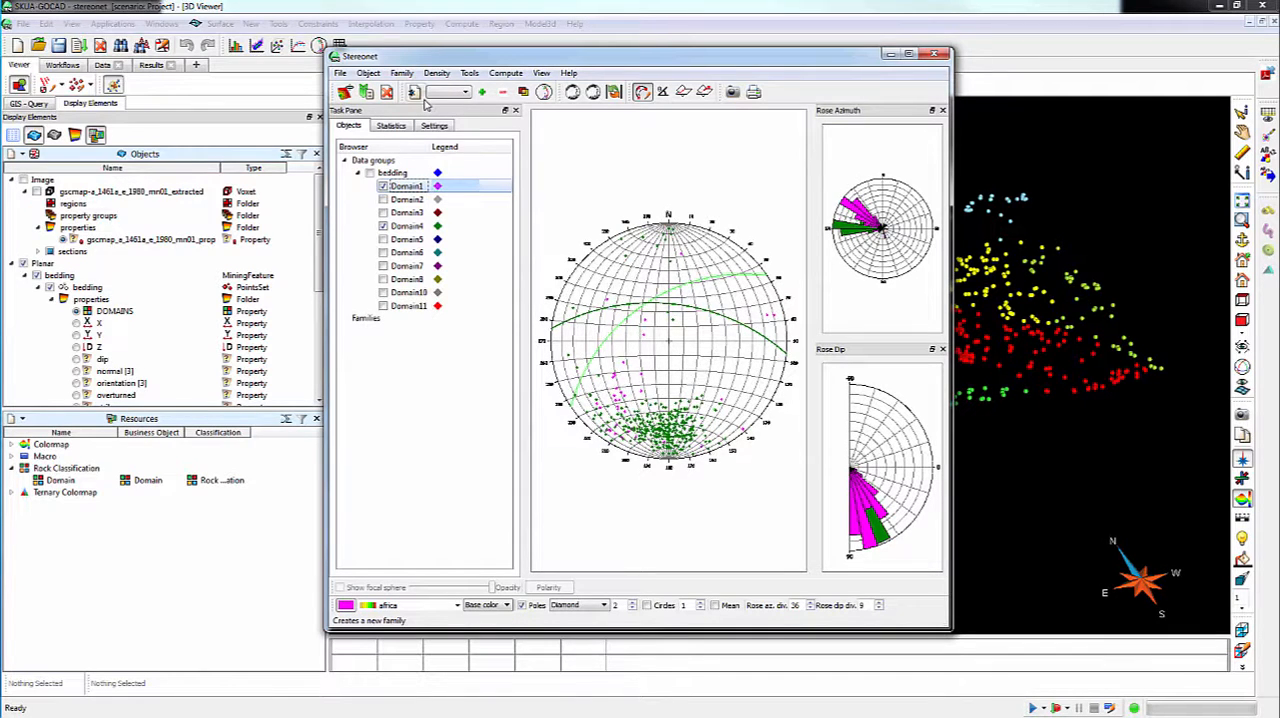
mouse_move(414, 95)
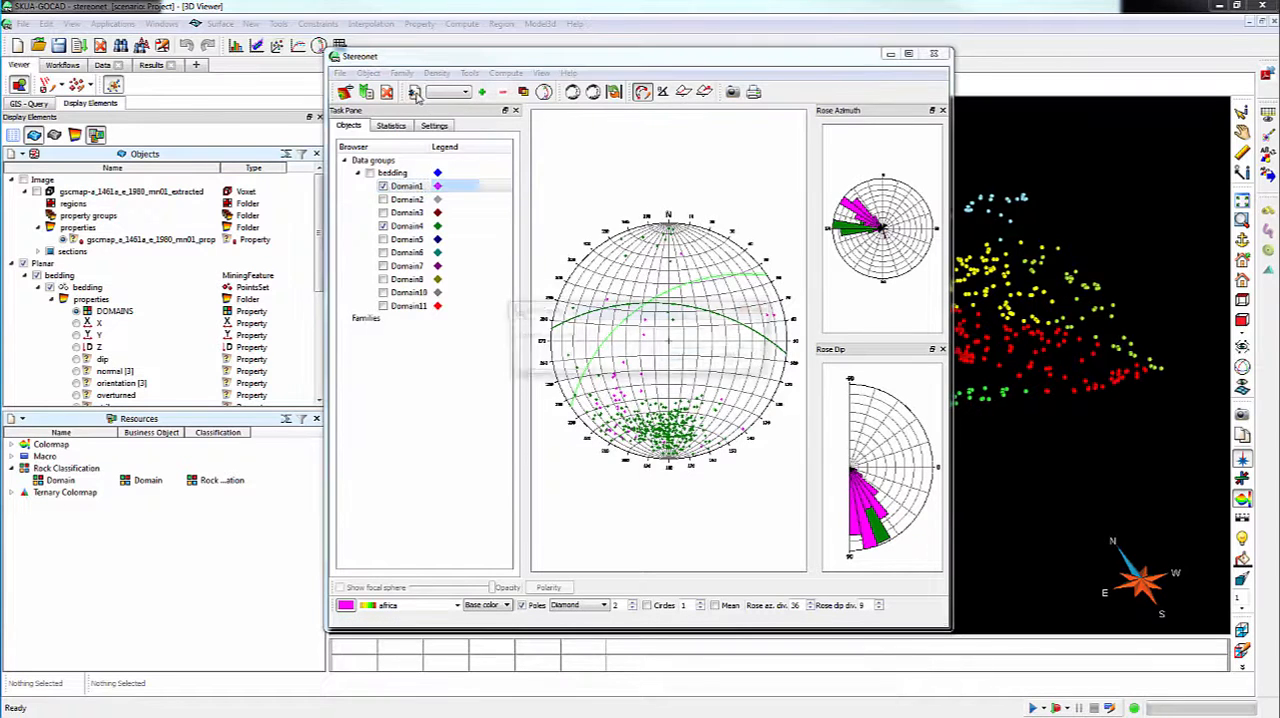
Step: Add a new stereonet family named fam1
left_click(413, 91)
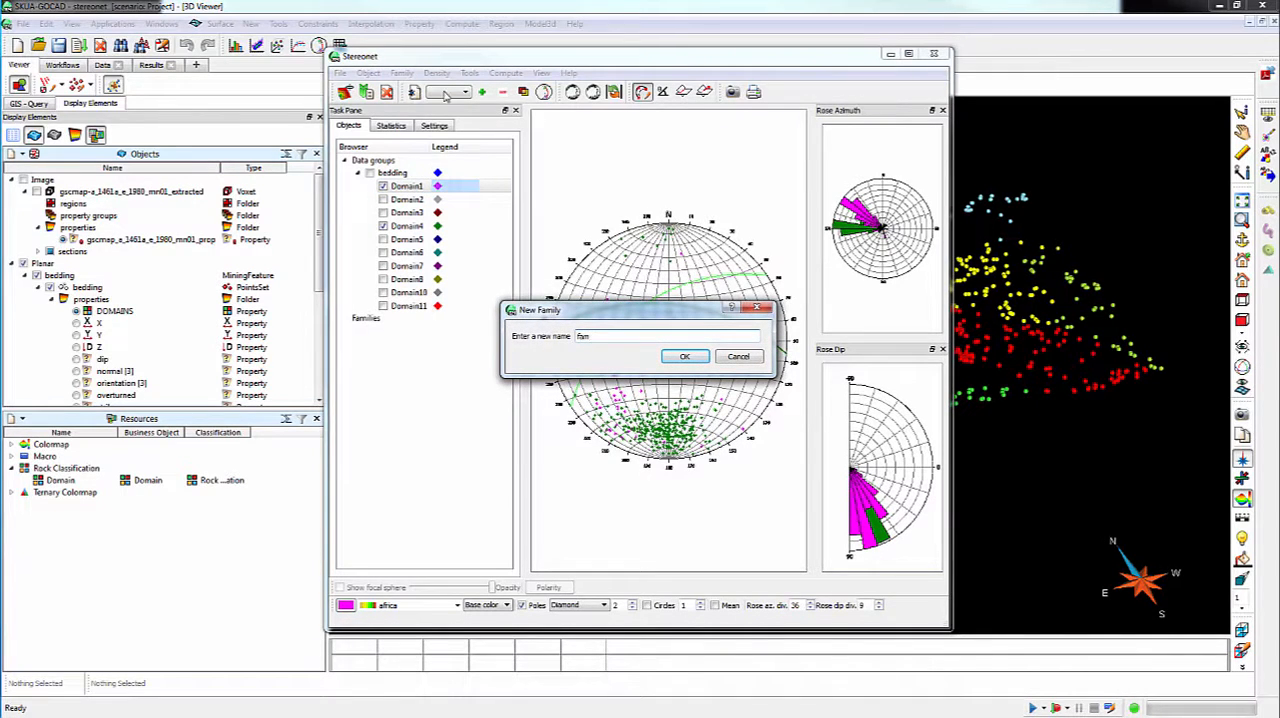
left_click(685, 356)
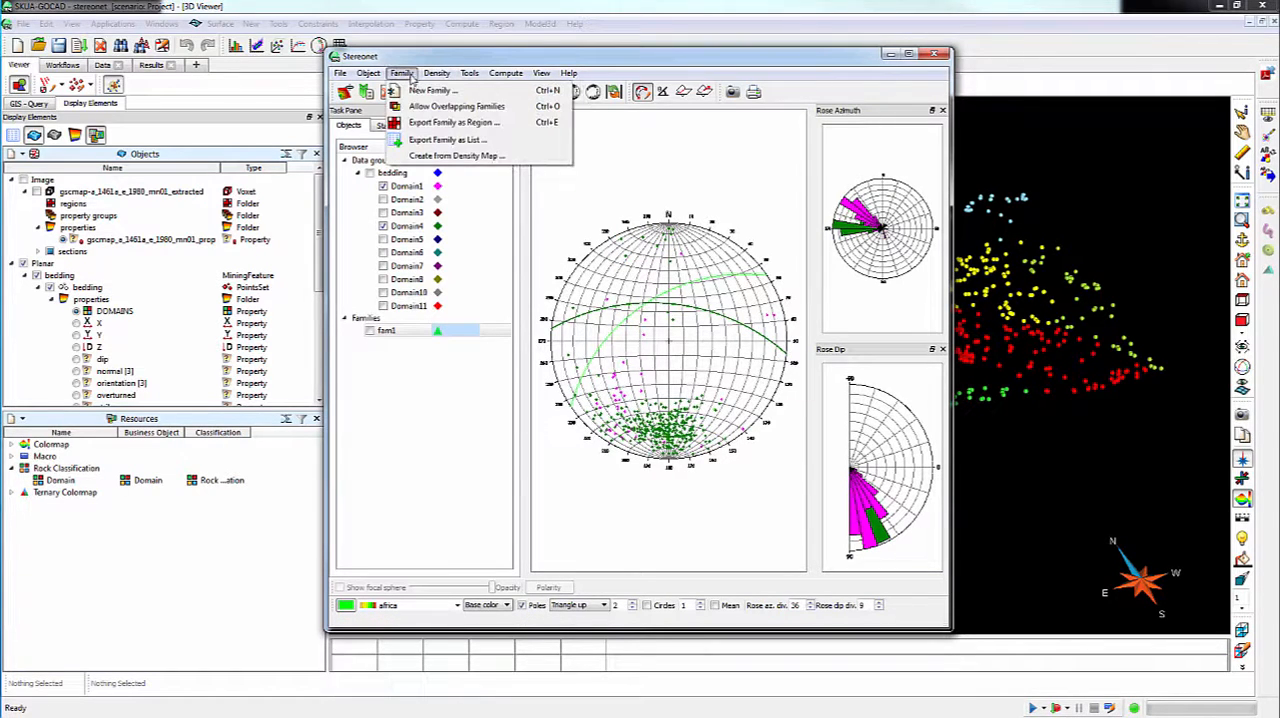
mouse_move(452, 122)
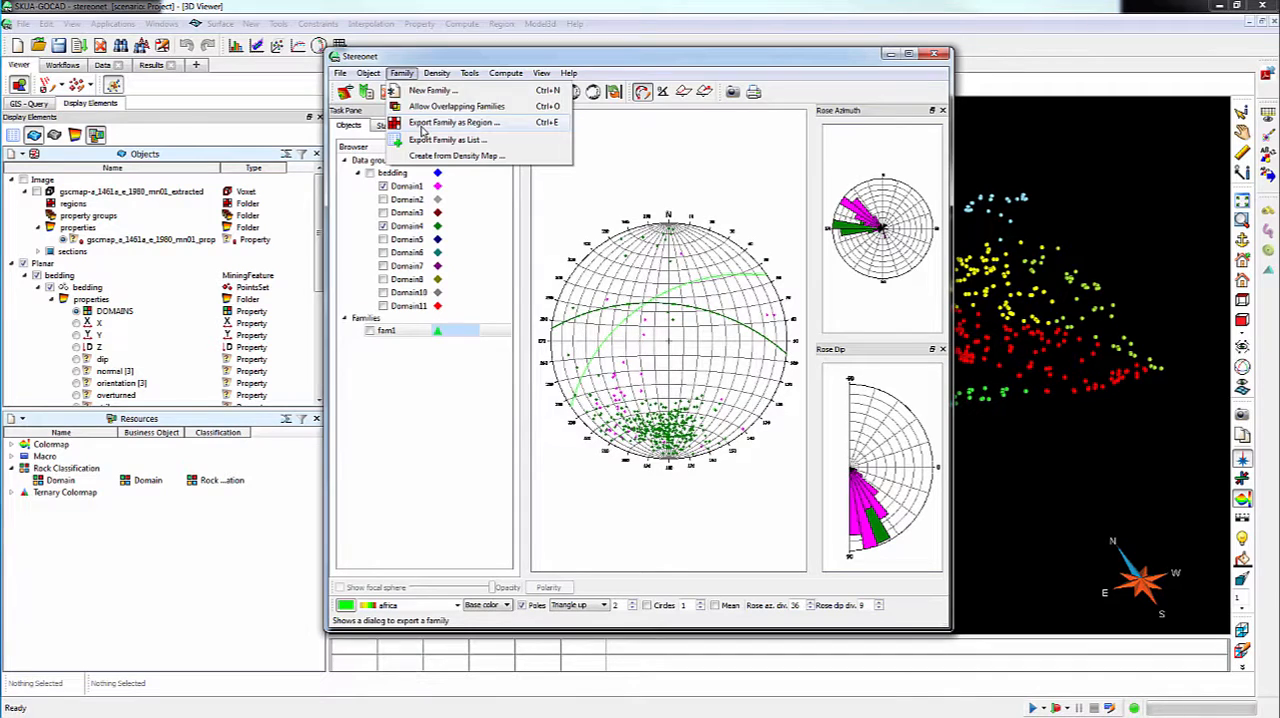
Step: Export fam1 as a bedding region and show the fam1 region
left_click(452, 121)
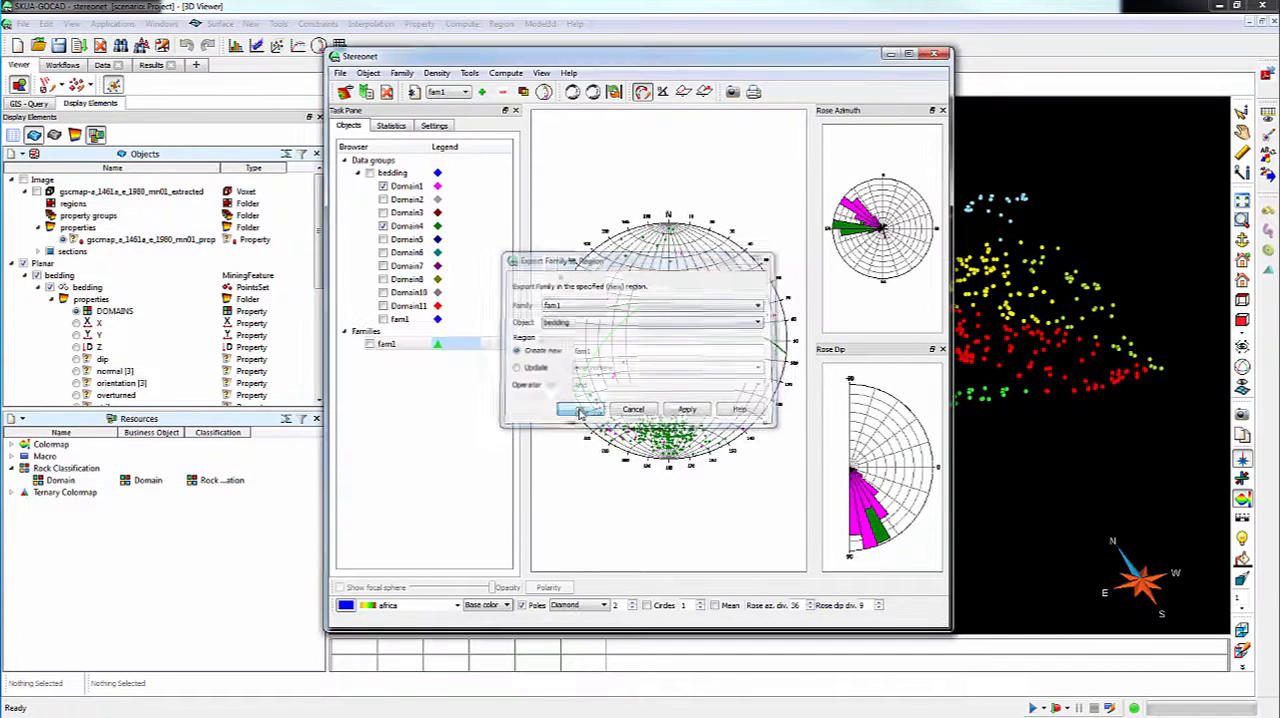
left_click(580, 409)
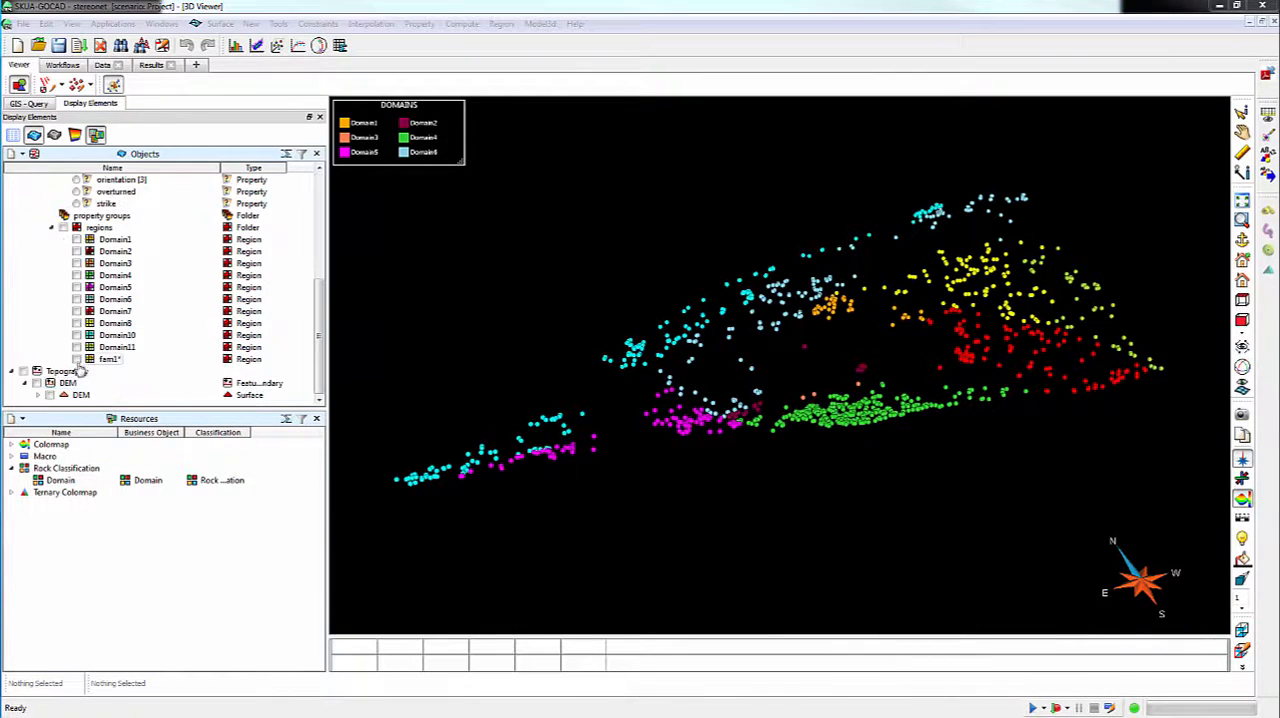
left_click(108, 359)
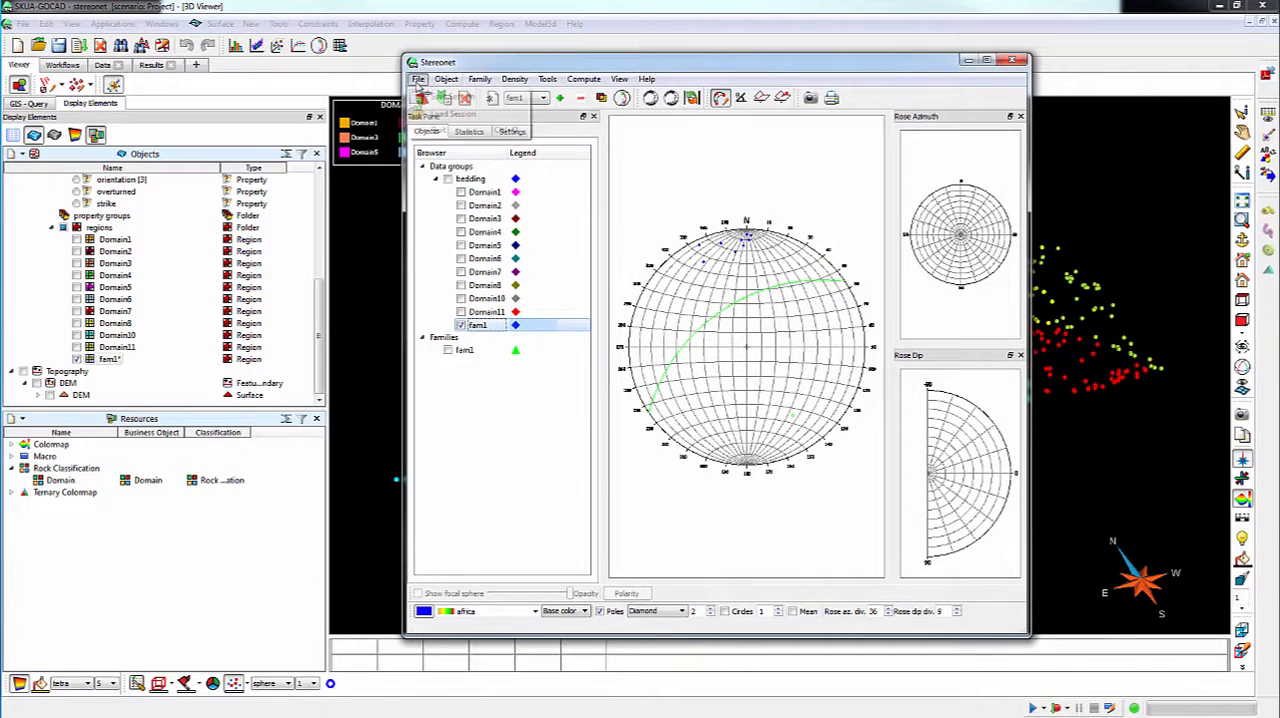
Step: Choose File > Save Session in the Stereonet window
left_click(423, 97)
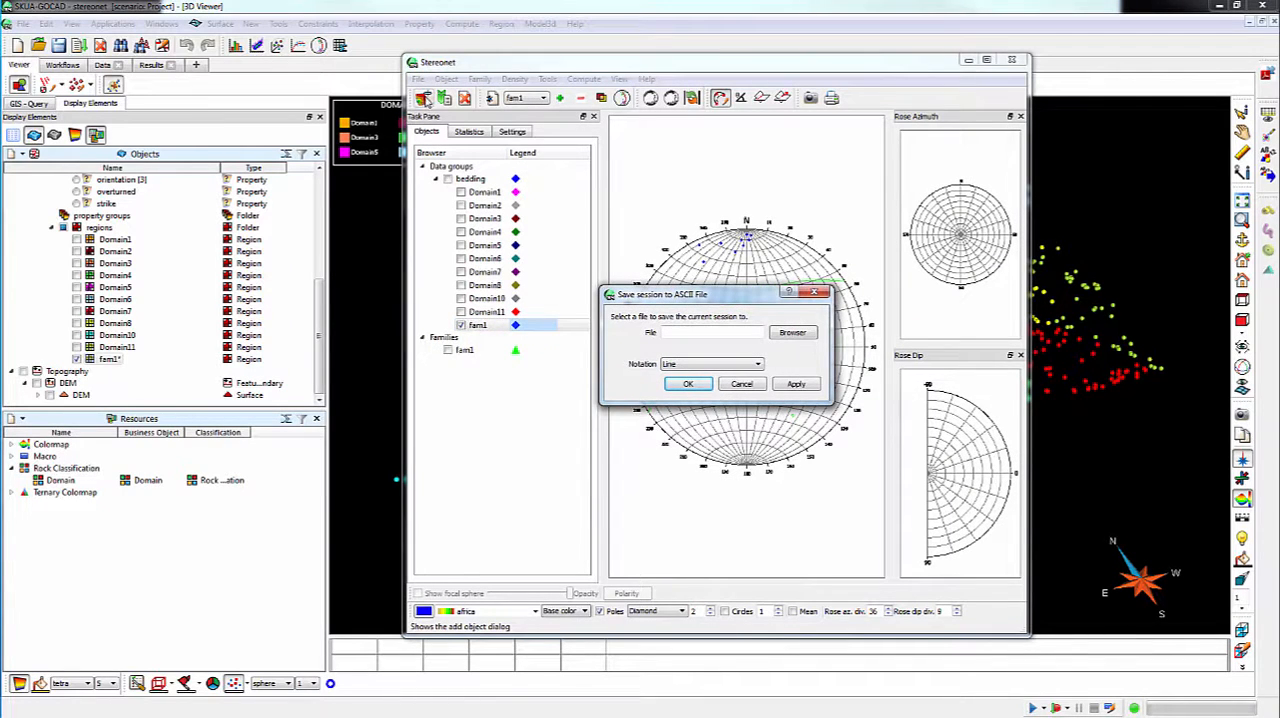
mouse_move(700, 265)
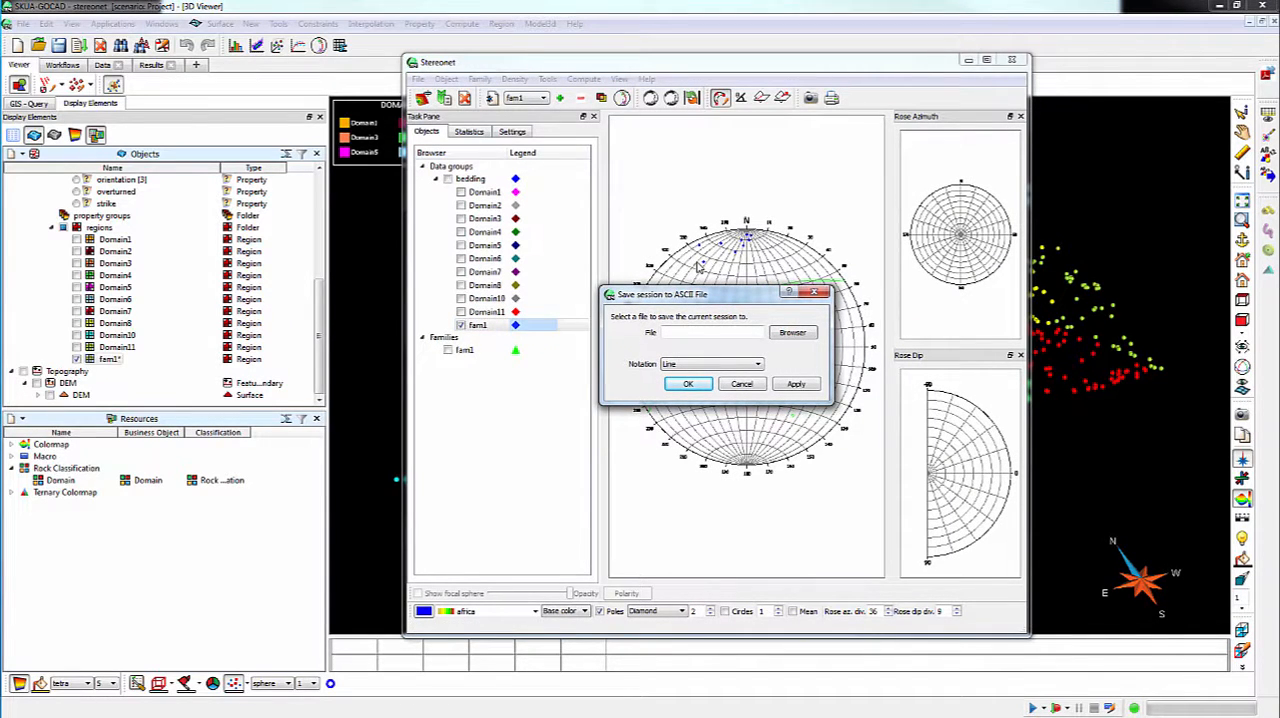